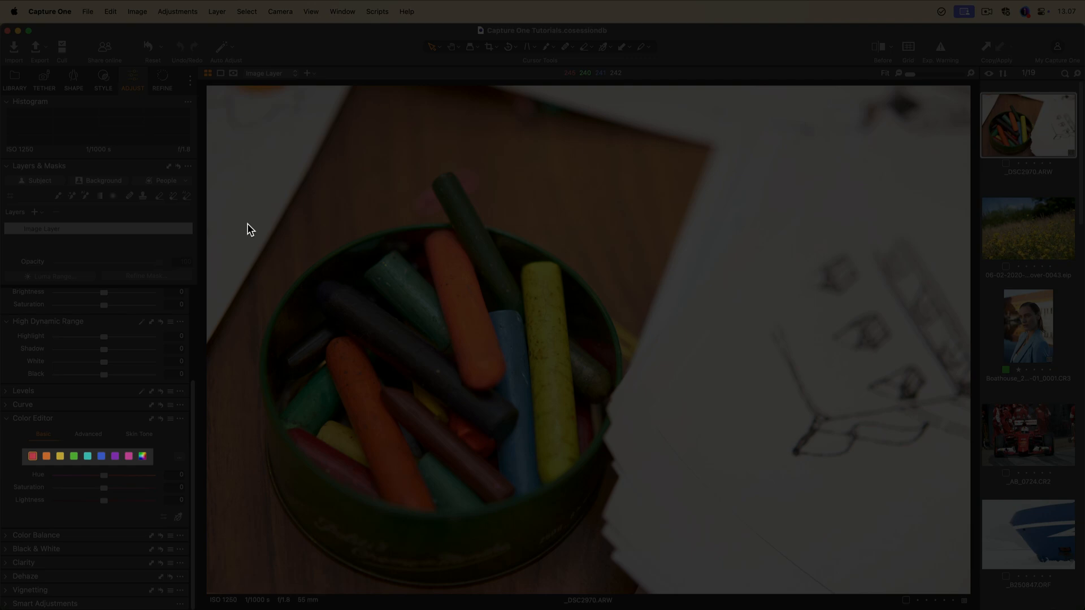
# Pick the yellow swatch and set Hue to about 8, Saturation 11, Lightness -11.
pyautogui.click(178, 517)
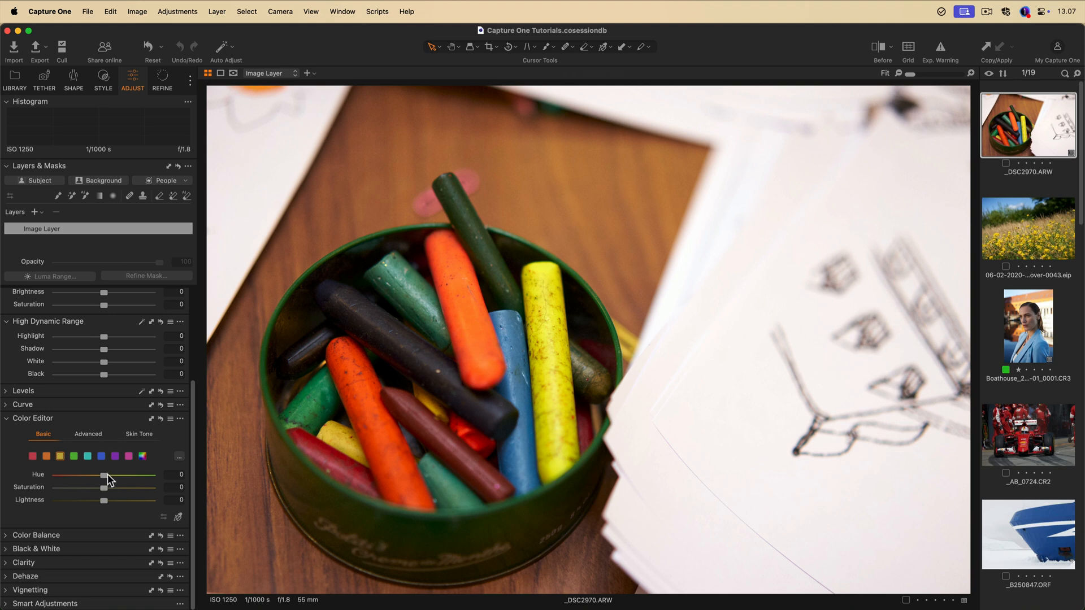
pyautogui.moveTo(104, 476); pyautogui.dragTo(116, 477)
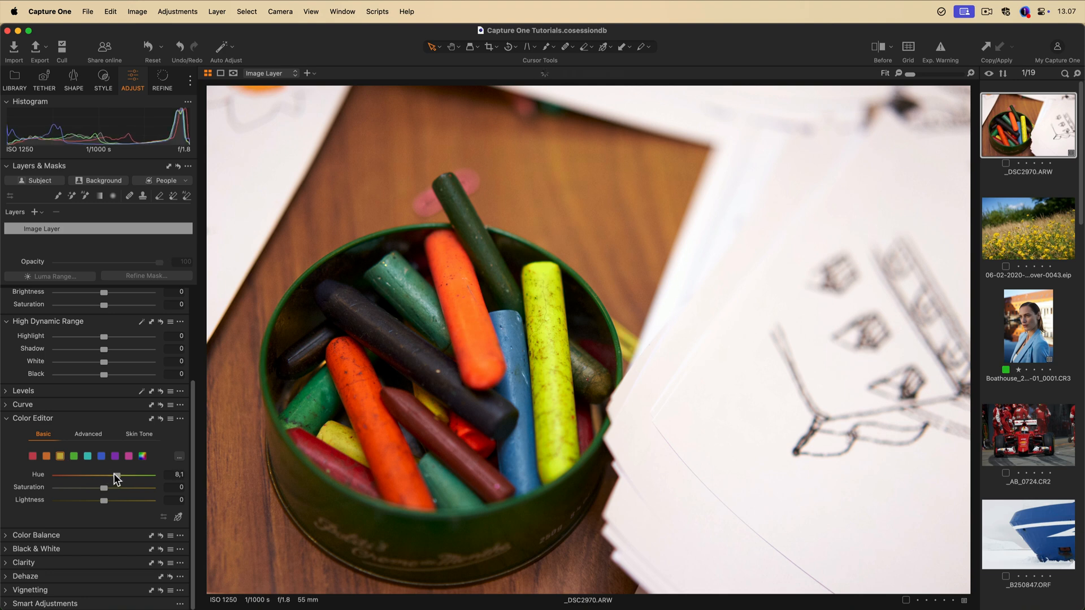
pyautogui.moveTo(104, 487); pyautogui.dragTo(111, 487)
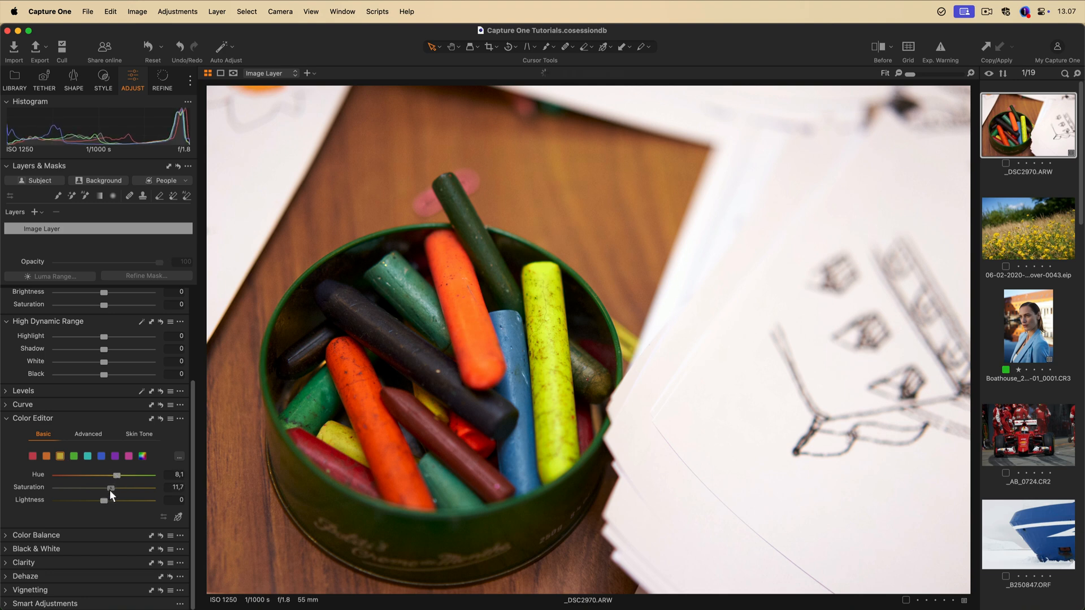
pyautogui.moveTo(111, 500); pyautogui.dragTo(95, 500)
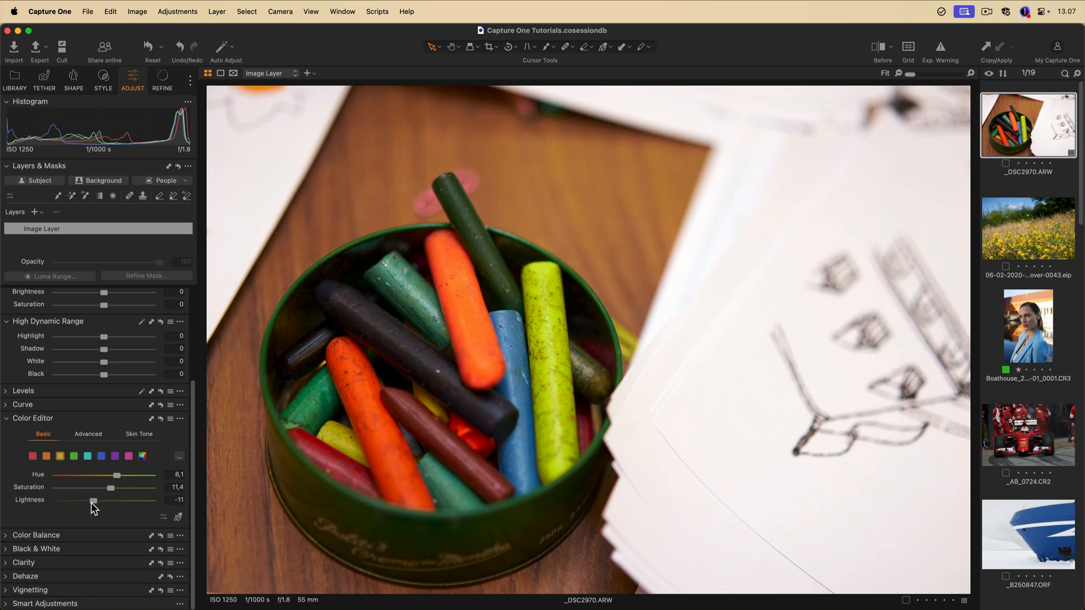
pyautogui.click(1028, 228)
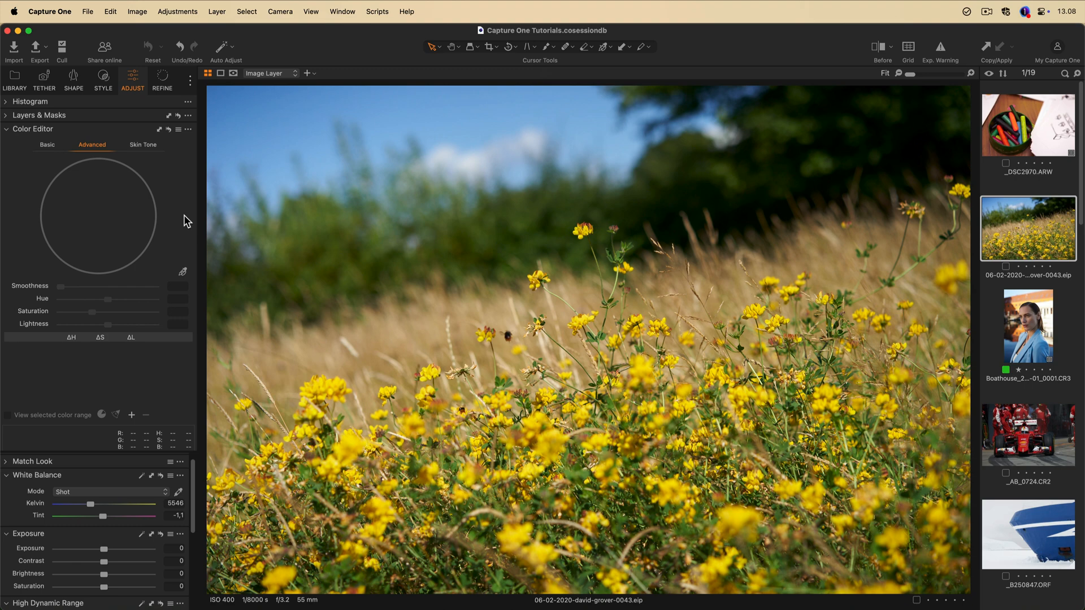
pyautogui.moveTo(186, 260)
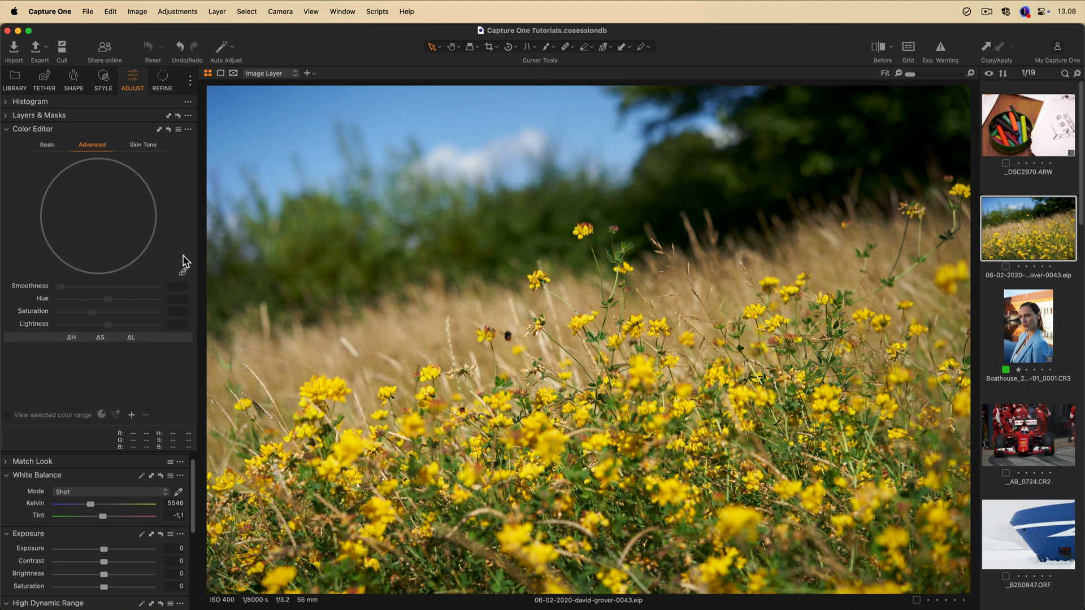
# Sample a yellow flower, then set Hue to about -2.8 and Saturation to about 41.
pyautogui.click(607, 47)
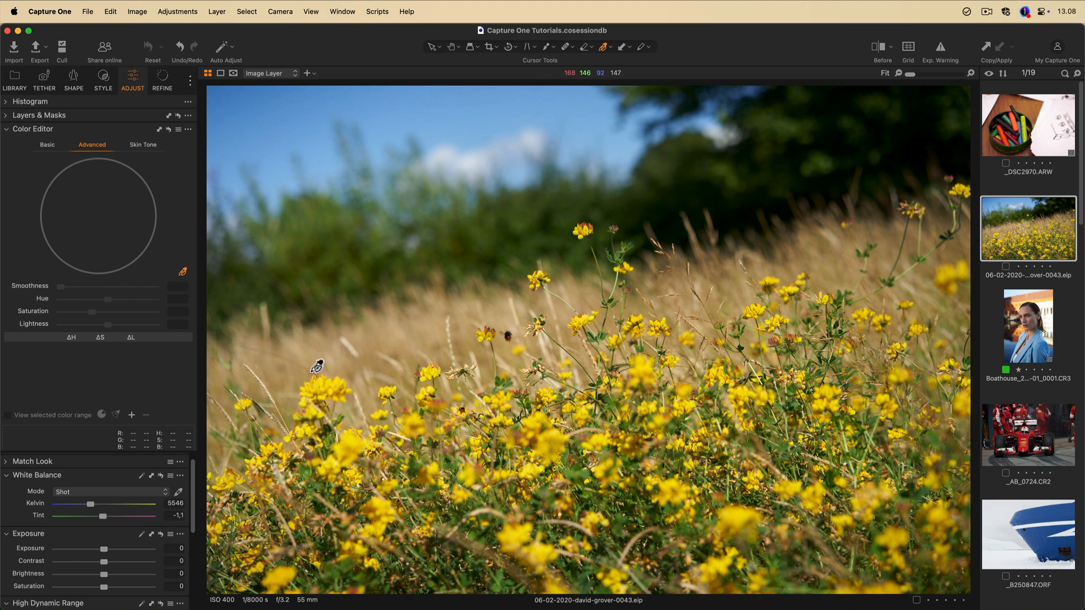
pyautogui.click(325, 384)
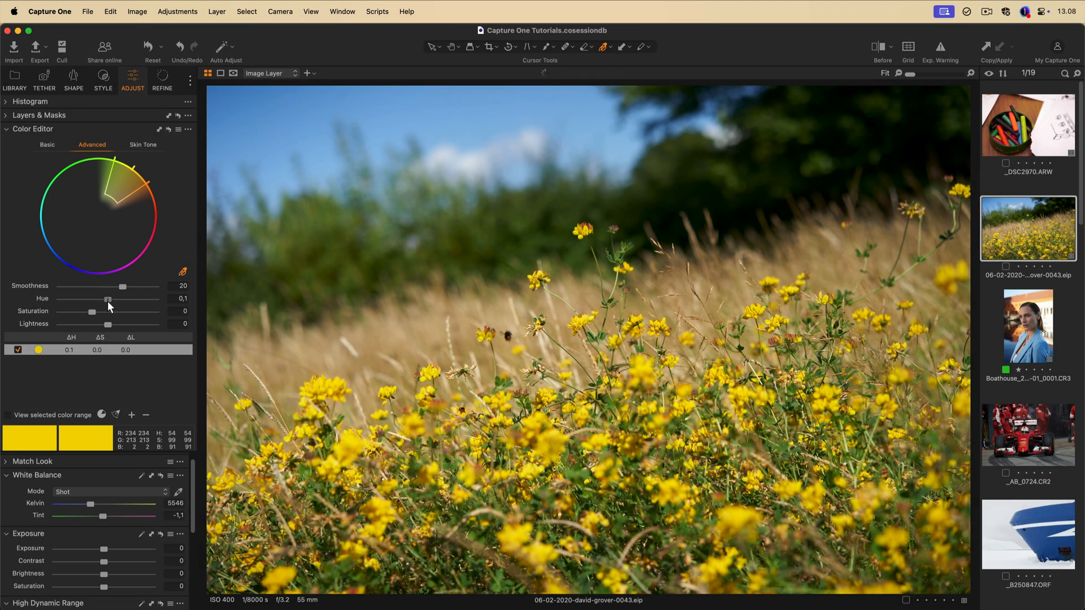
pyautogui.moveTo(108, 298); pyautogui.dragTo(95, 299)
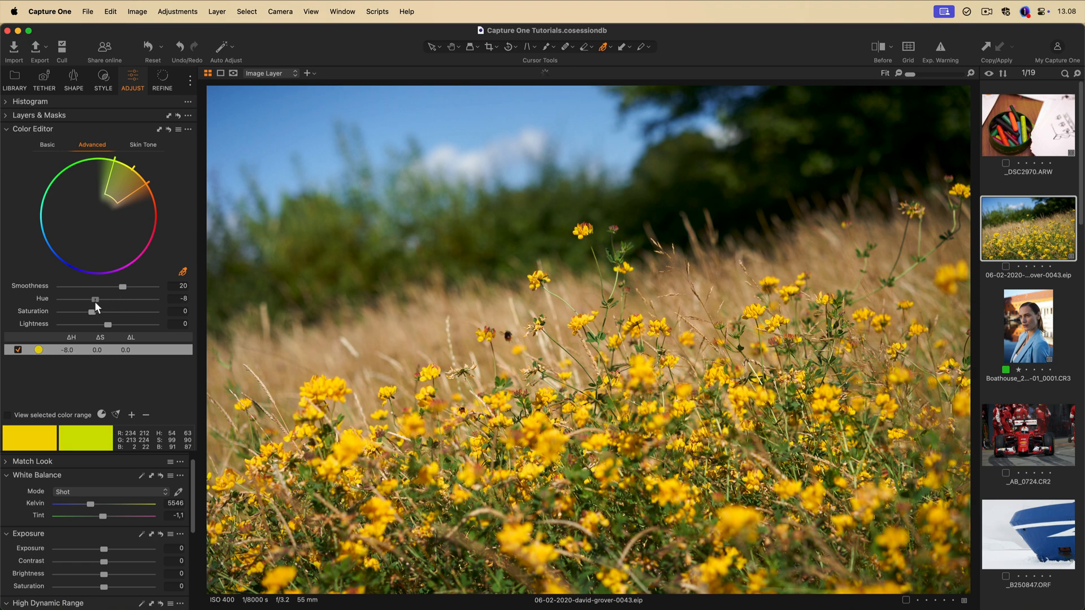
pyautogui.moveTo(96, 299); pyautogui.dragTo(104, 299)
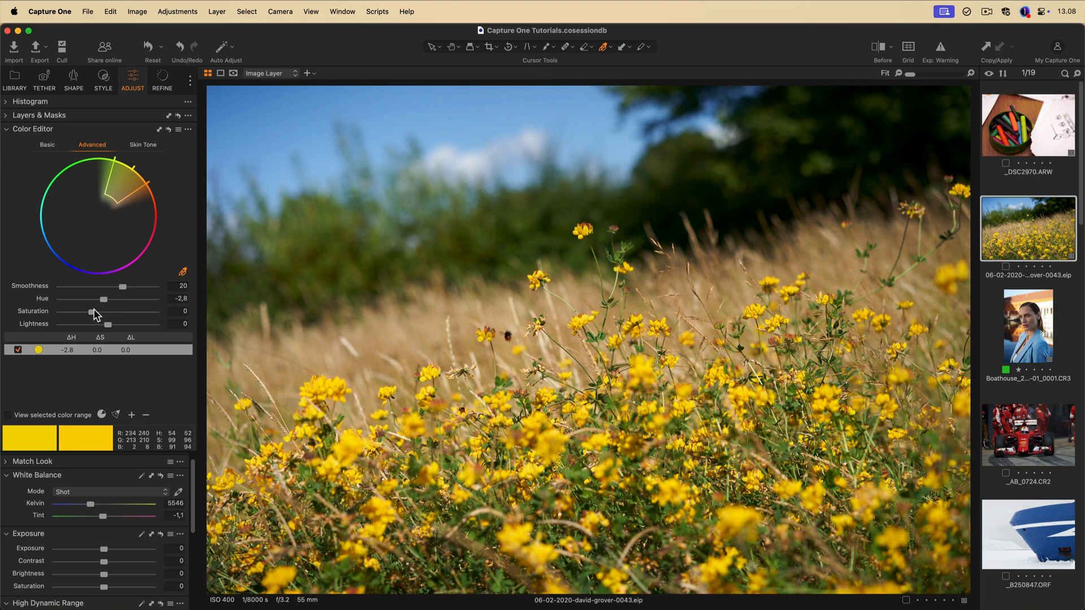
pyautogui.moveTo(90, 312); pyautogui.dragTo(105, 311)
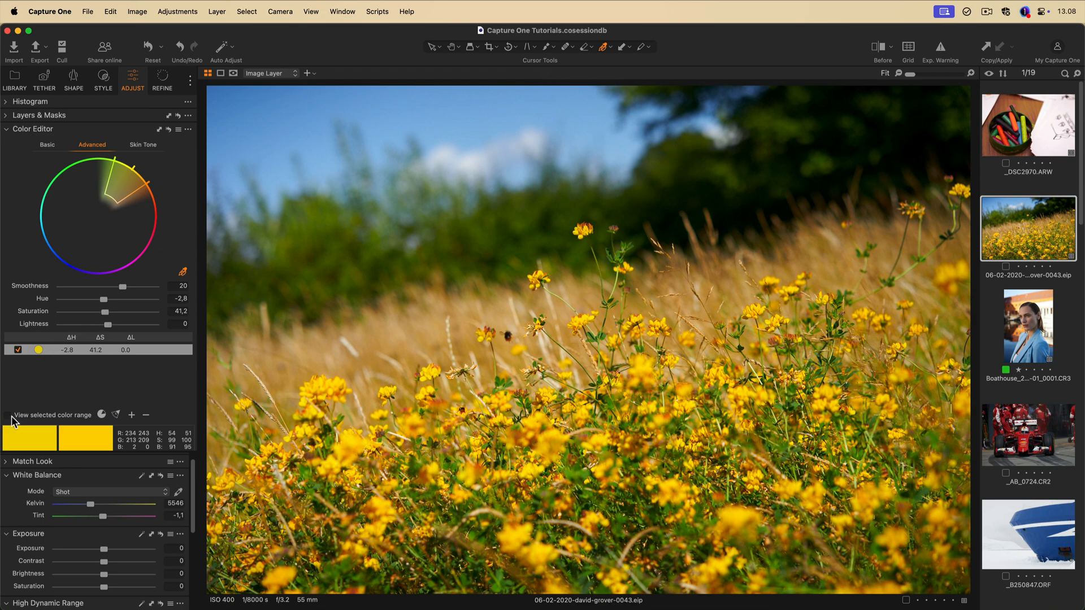
# Enable 'View selected color range' so only the yellow flowers and grass stay coloured.
pyautogui.click(7, 415)
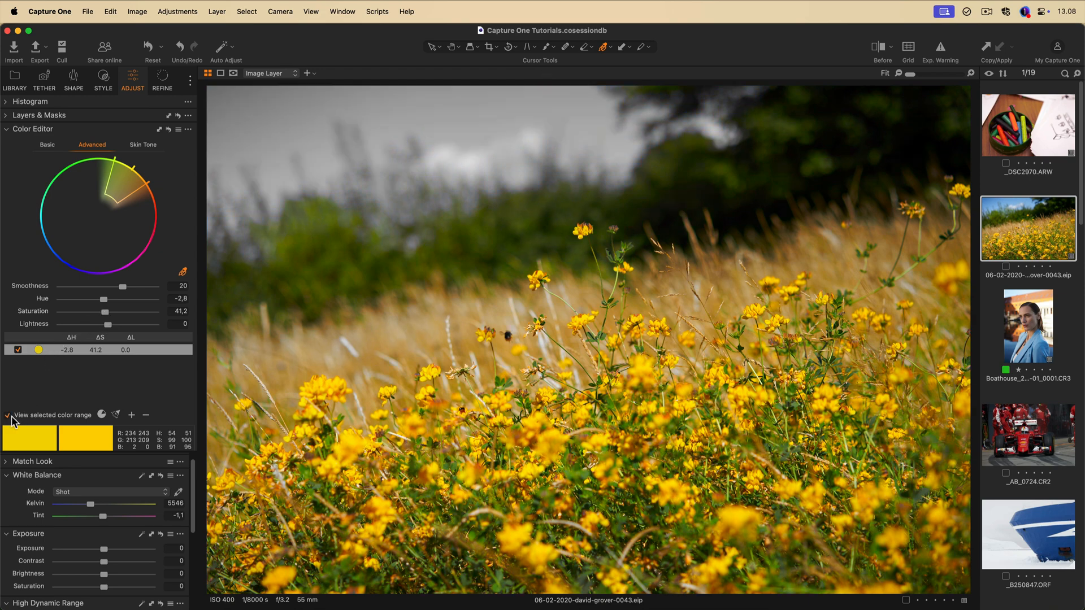
pyautogui.moveTo(71, 344)
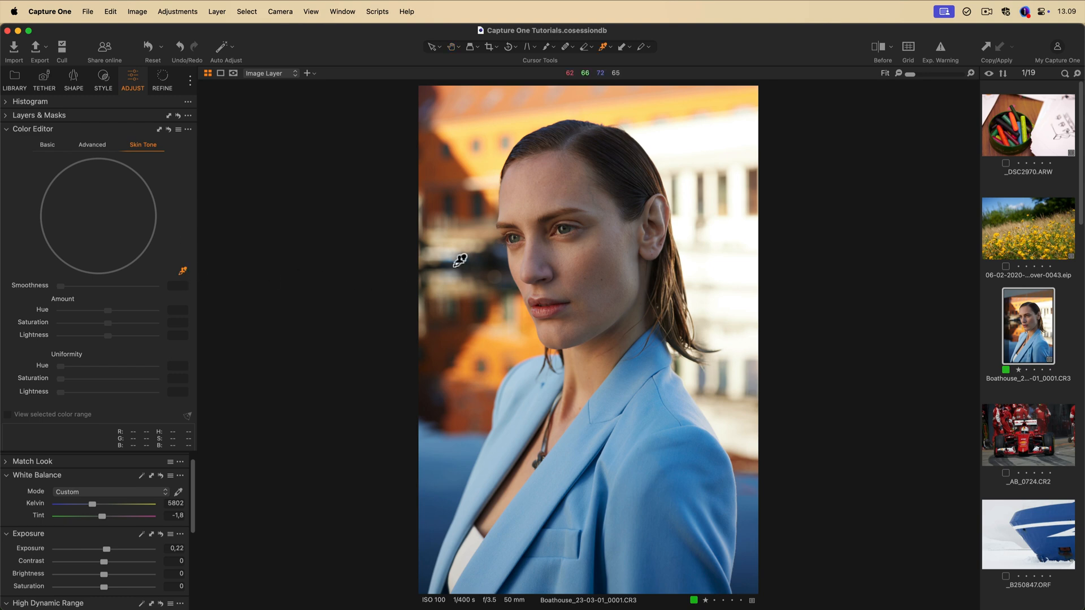
# Sample the portrait's skin and raise uniformity to saturation 44, hue 41, lightness 29.
pyautogui.click(520, 260)
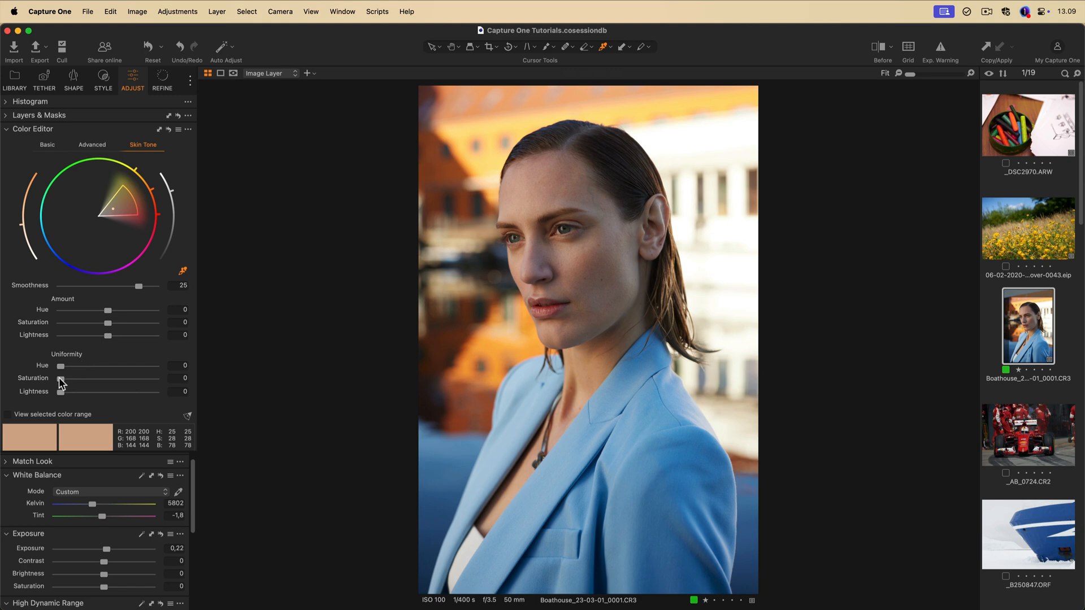
pyautogui.moveTo(61, 379); pyautogui.dragTo(102, 378)
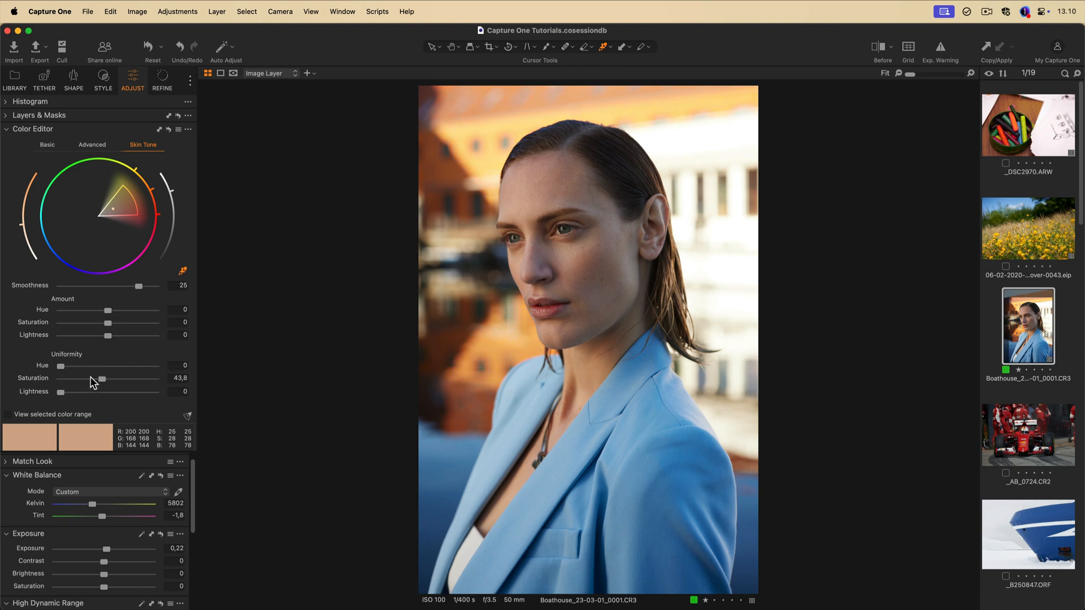
pyautogui.moveTo(61, 366); pyautogui.dragTo(104, 366)
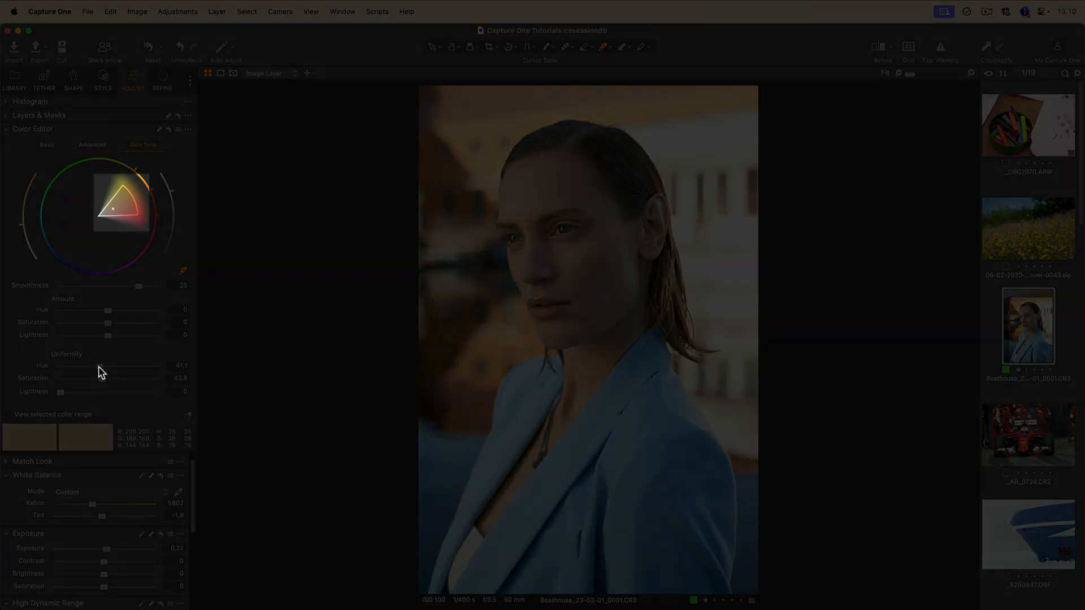
pyautogui.moveTo(58, 391); pyautogui.dragTo(86, 391)
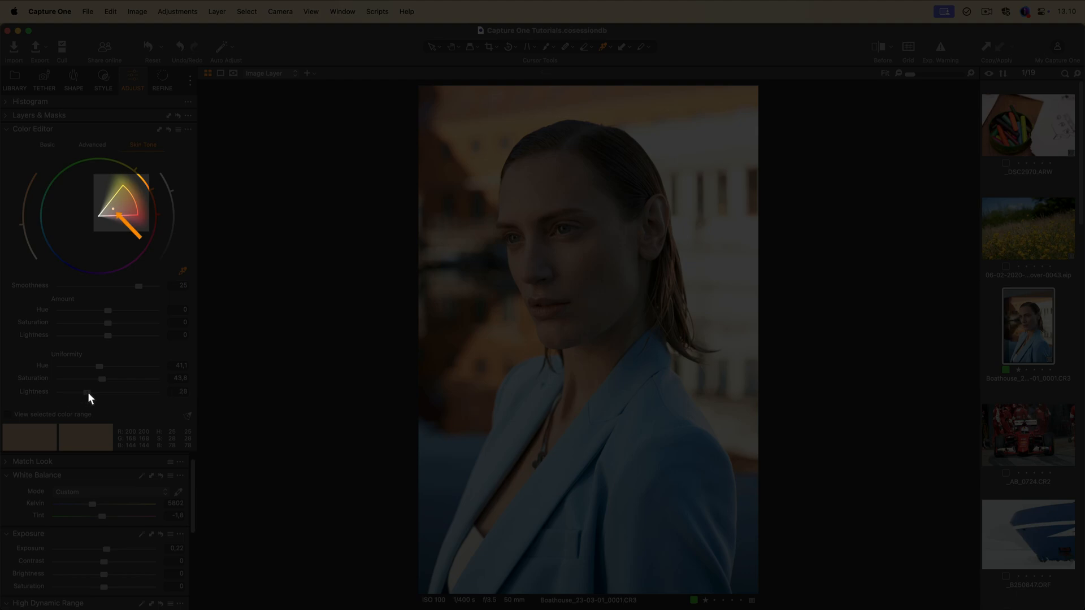